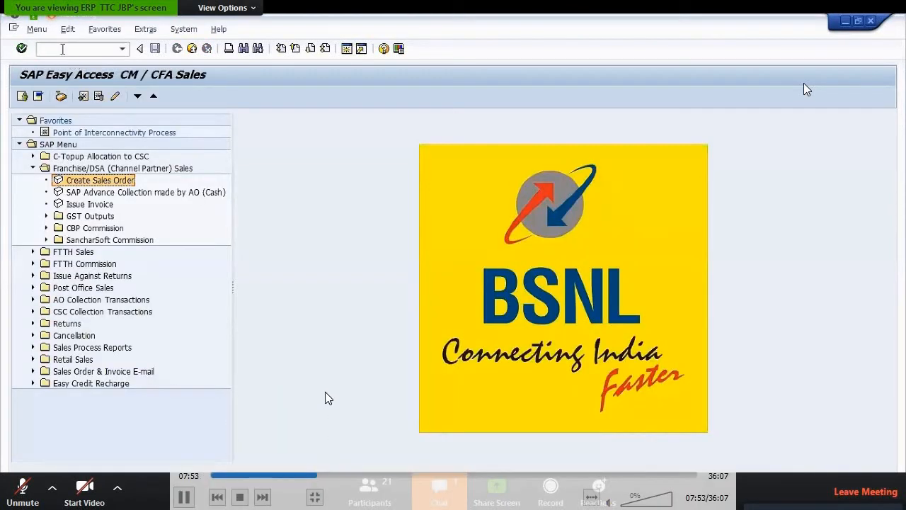
- Reach Create Sales Order under Franchise/DSA (Channel Partner) Sales via the zcm area menu
{"action": "type", "text": "zcm"}
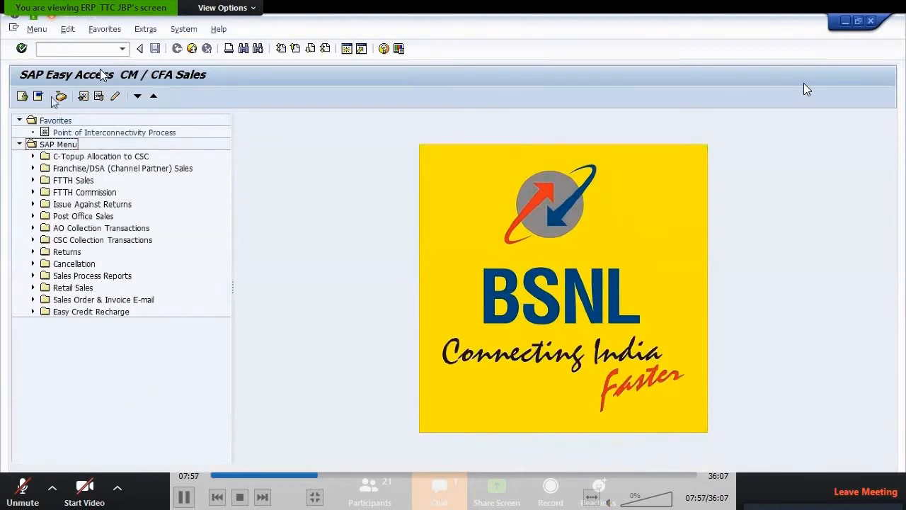
{"action": "left_click", "coordinate": [32, 167]}
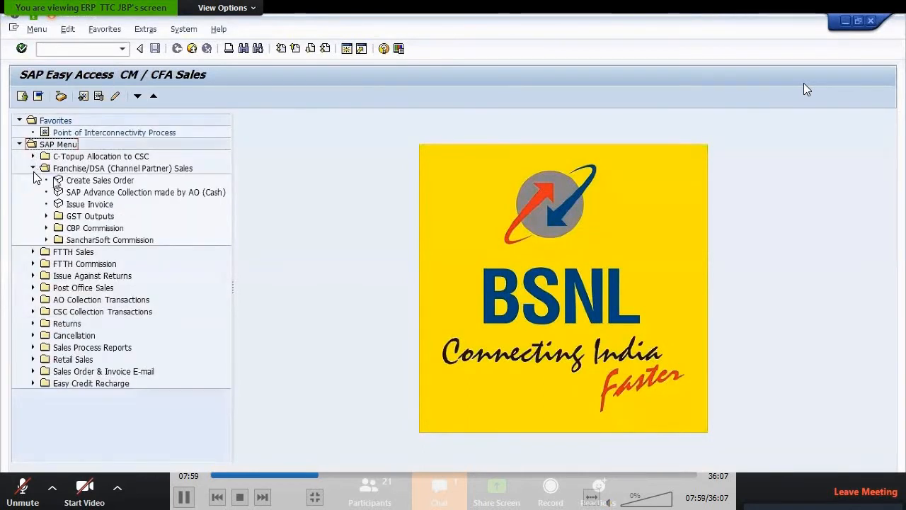
{"action": "double_click", "coordinate": [99, 180]}
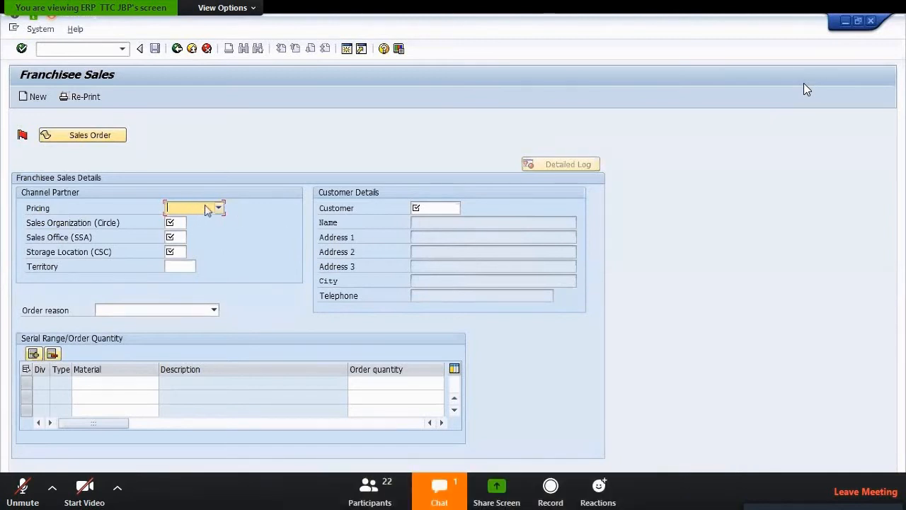
- Set Normal pricing, sales organisation 1024, sales office 2402 and storage location 2050
{"action": "left_click", "coordinate": [218, 207]}
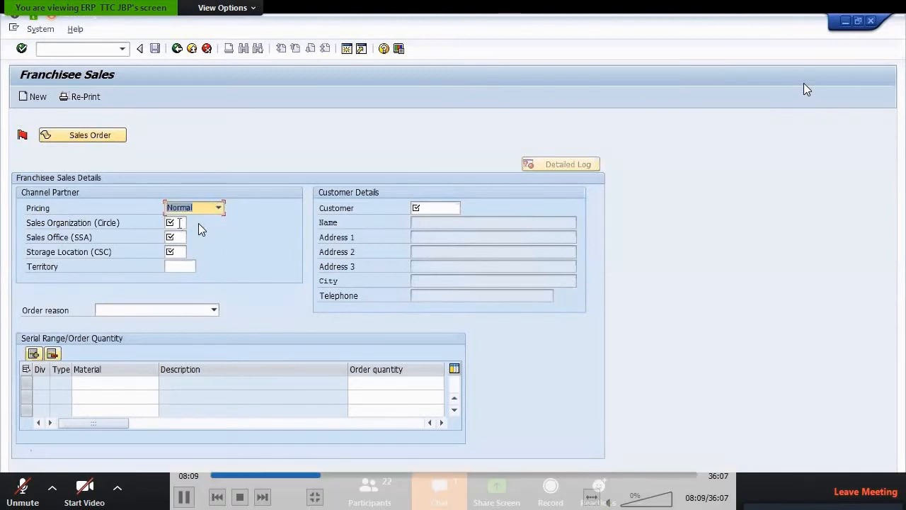
{"action": "type", "text": "1024"}
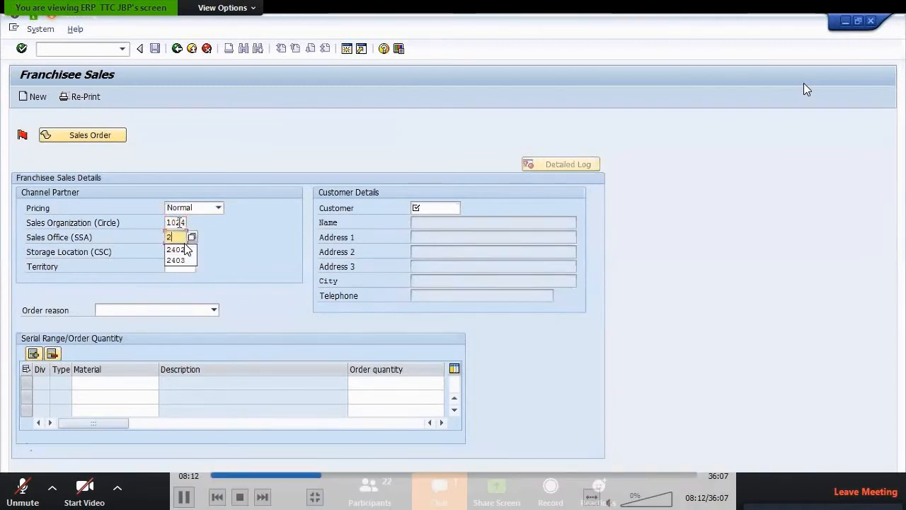
{"action": "left_click", "coordinate": [174, 249]}
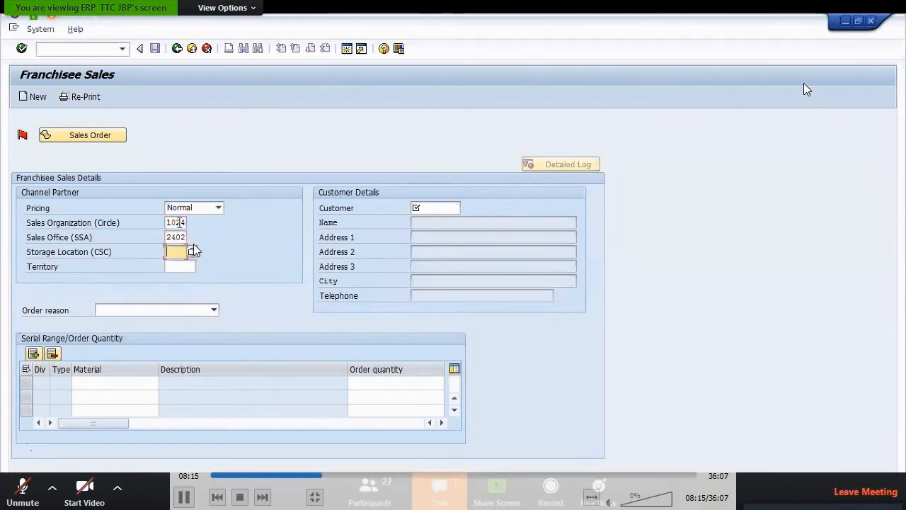
{"action": "type", "text": "2050"}
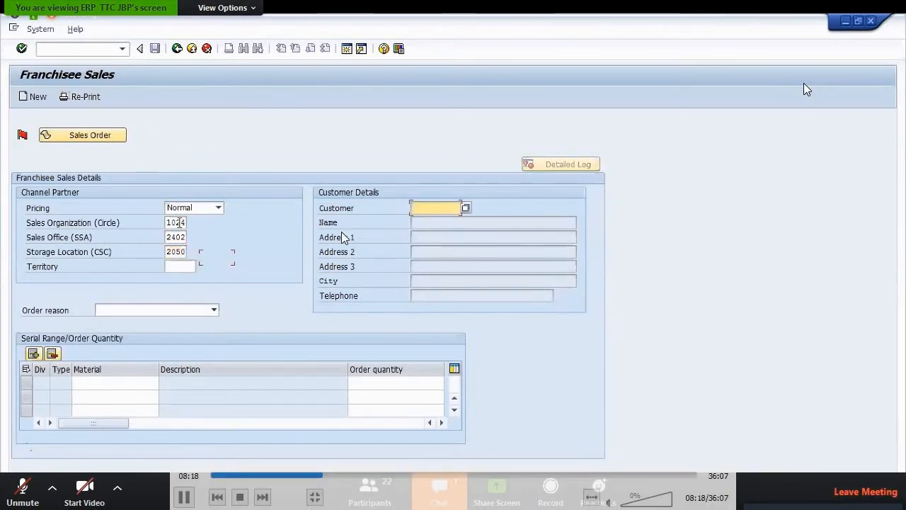
- Assign customer 500010890 and pull in its name and address
{"action": "type", "text": "5"}
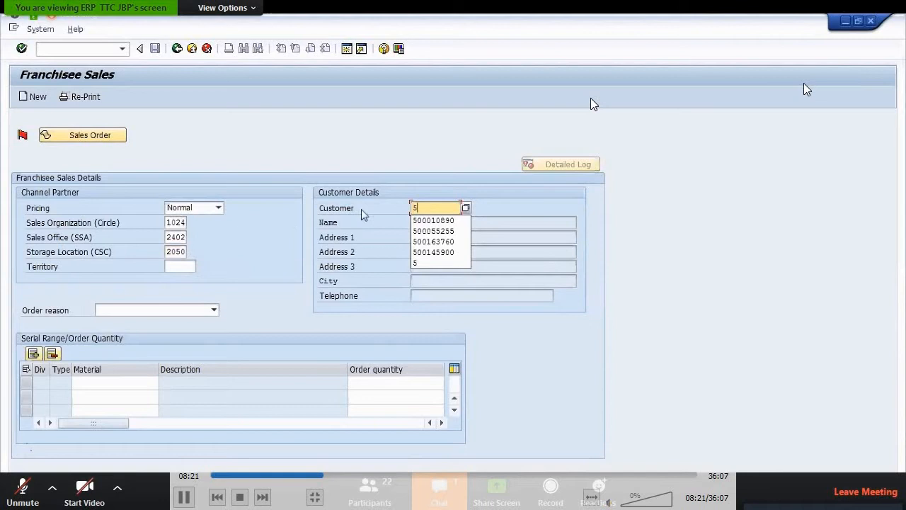
{"action": "left_click", "coordinate": [433, 221]}
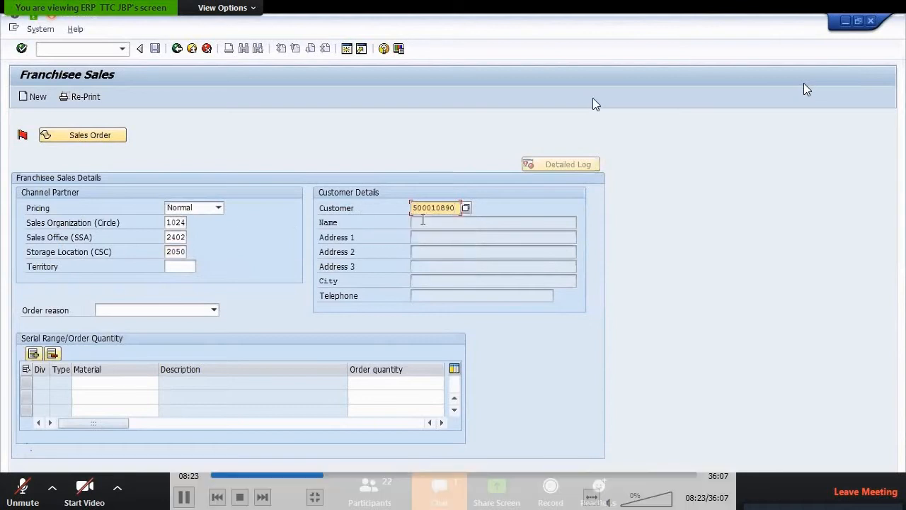
{"action": "left_click", "coordinate": [439, 488]}
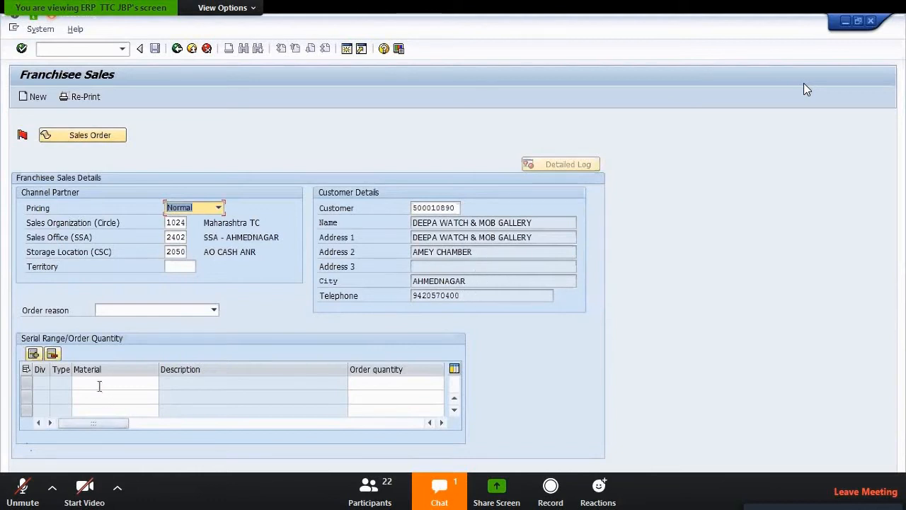
- Enter material 31000110 (paired prepaid micro SIM) with quantity 1.000 on the item line
{"action": "left_click", "coordinate": [113, 383]}
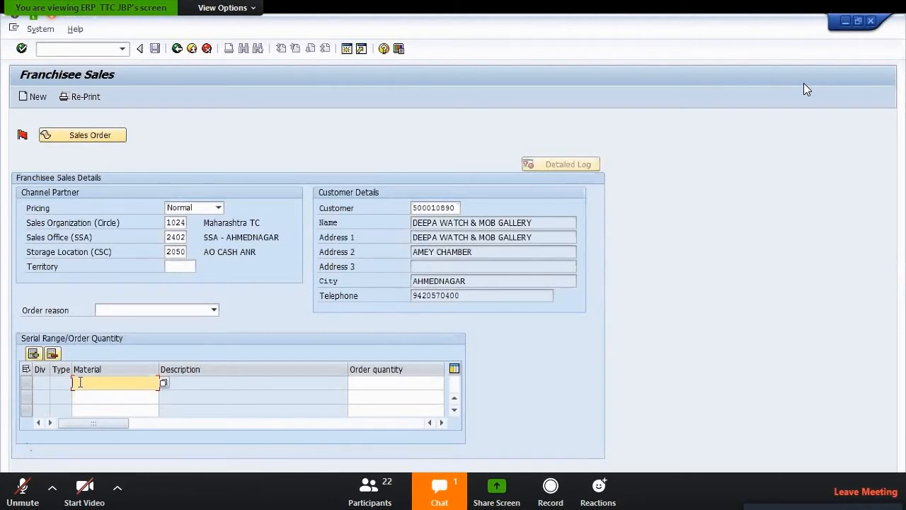
{"action": "type", "text": "31000110"}
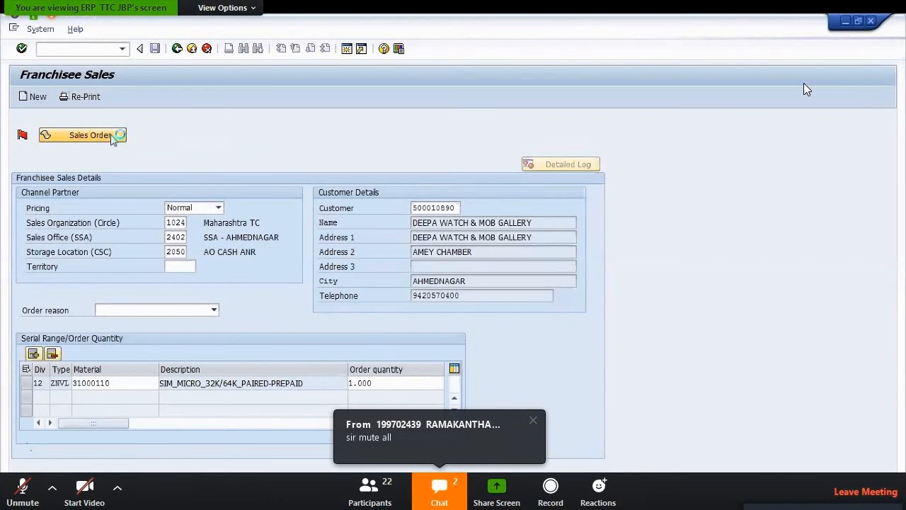
- Save the order via the Sales Order button, generating order number 2435055
{"action": "left_click", "coordinate": [82, 136]}
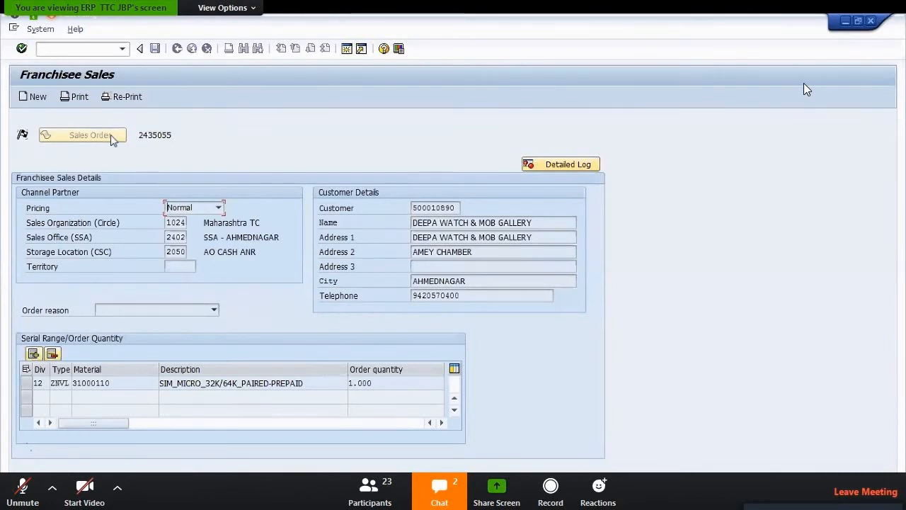
{"action": "left_click", "coordinate": [77, 48]}
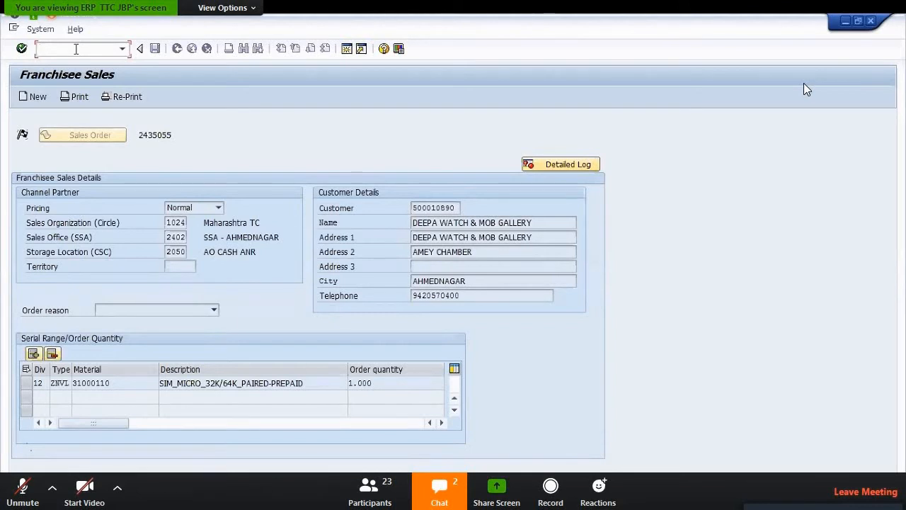
- Run the change transaction and open order 2435055 showing its SIM item, net value 6.43 INR
{"action": "type", "text": "/n"}
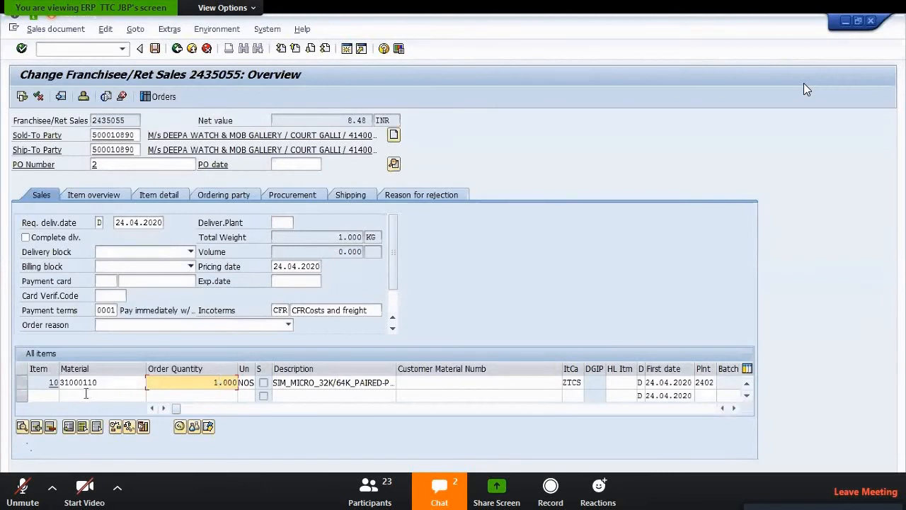
{"action": "left_click", "coordinate": [99, 395]}
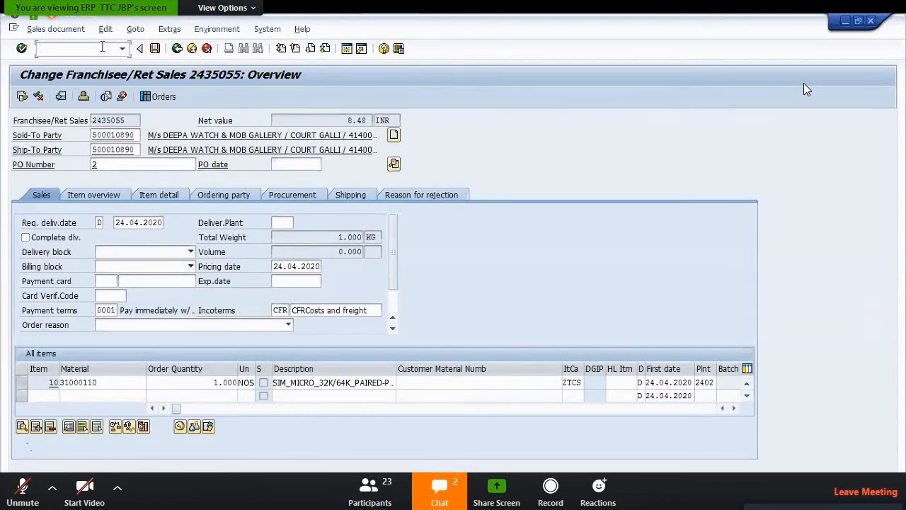
{"action": "type", "text": "/nv"}
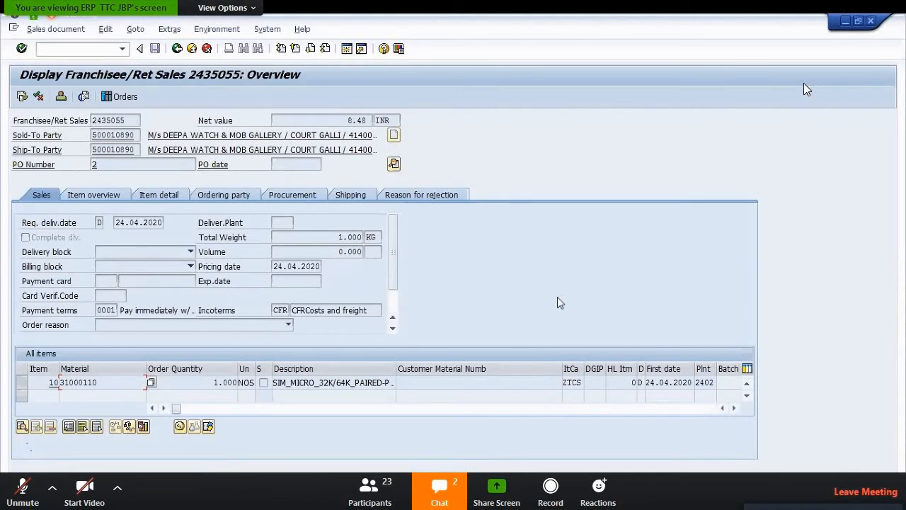
{"action": "mouse_move", "coordinate": [586, 249]}
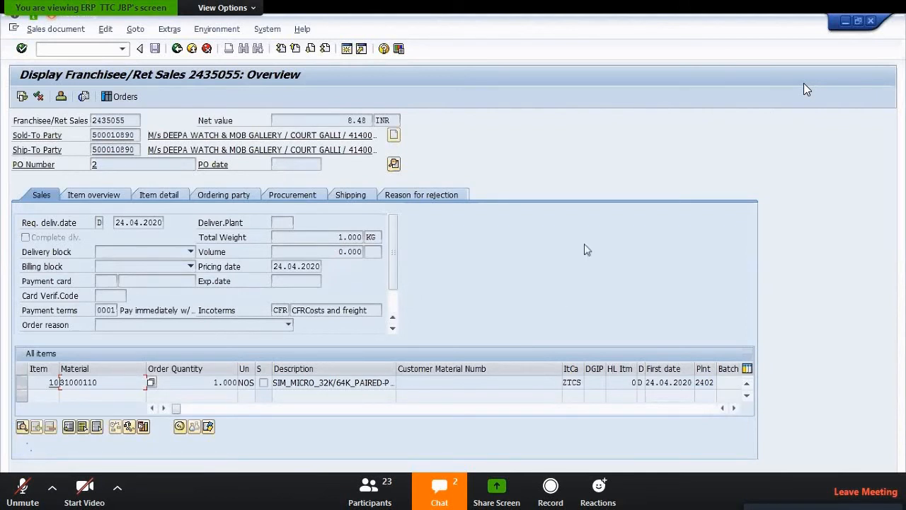
{"action": "mouse_move", "coordinate": [552, 305]}
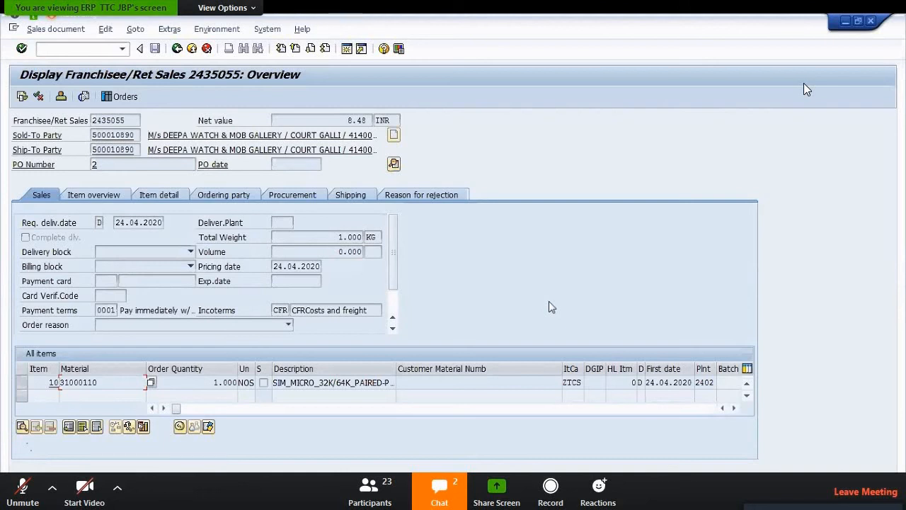
- Return to the command field to run the display transaction for order 2435055
{"action": "left_click", "coordinate": [74, 48]}
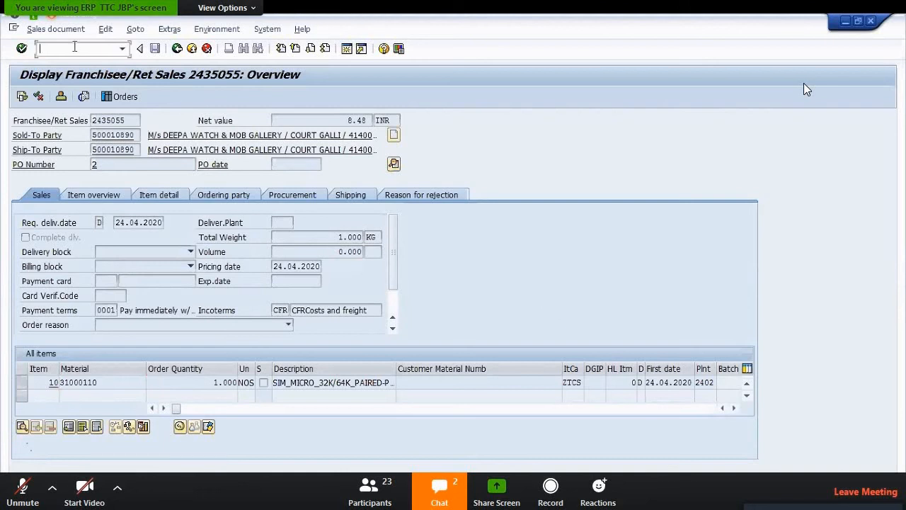
- Execute the sales order list for 25.03.2020–24.04.2020 and select the row for 2435055
{"action": "type", "text": "/"}
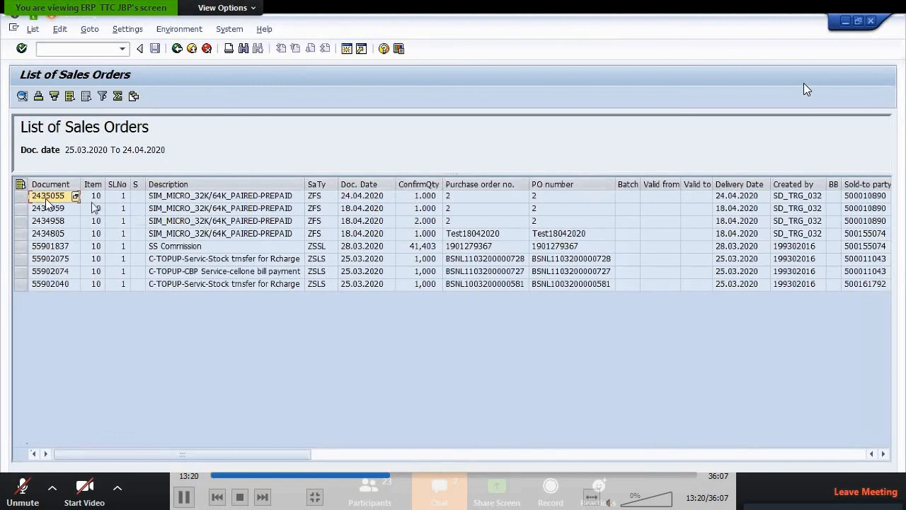
{"action": "left_click", "coordinate": [224, 196]}
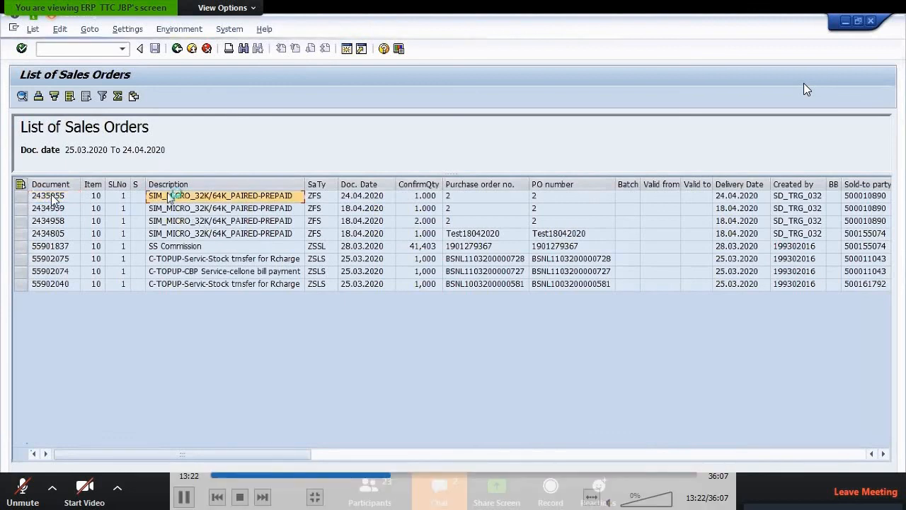
- Open document 2435055 from the list into the change overview
{"action": "double_click", "coordinate": [48, 196]}
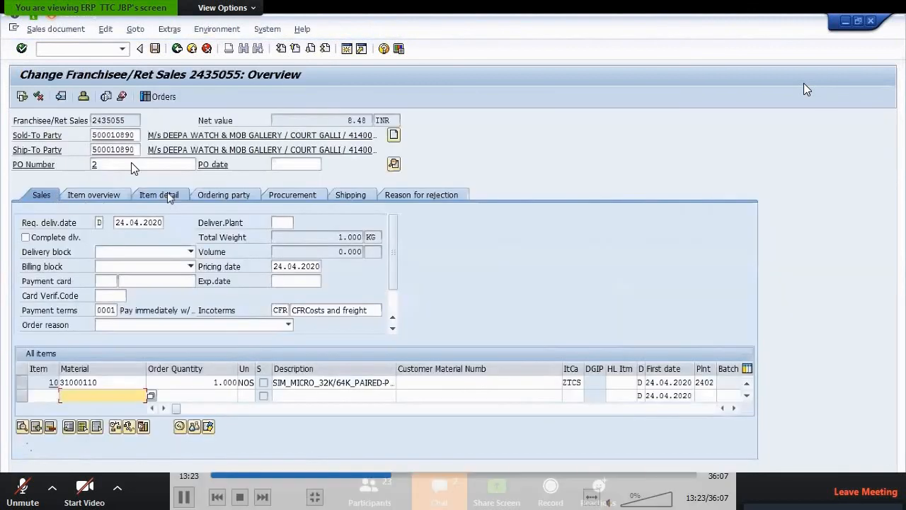
{"action": "mouse_move", "coordinate": [154, 310]}
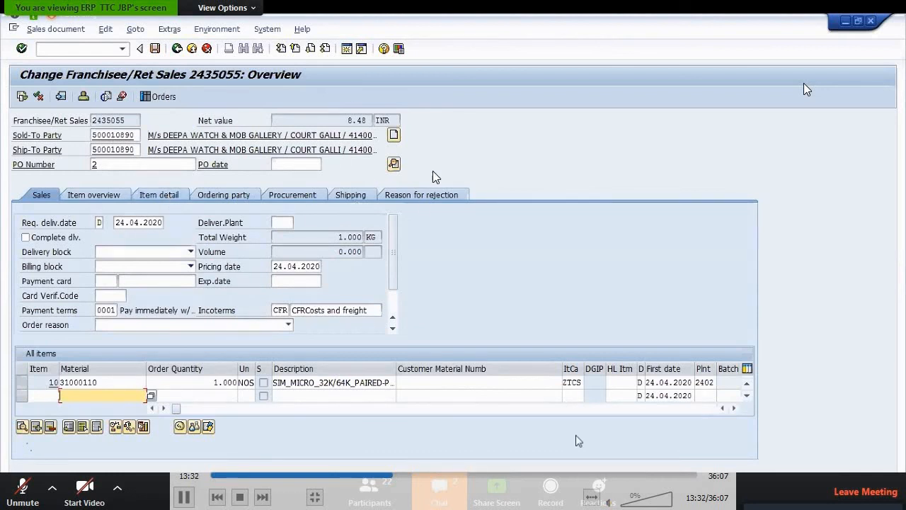
{"action": "mouse_move", "coordinate": [274, 88]}
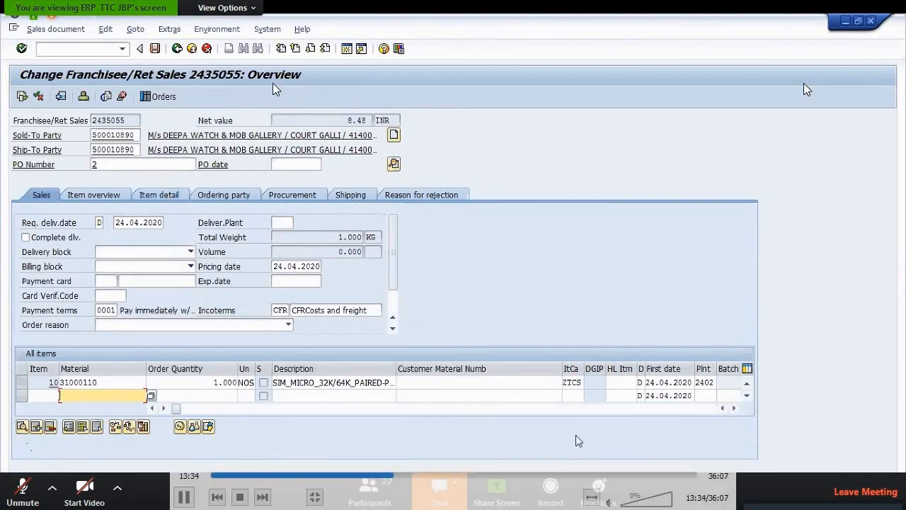